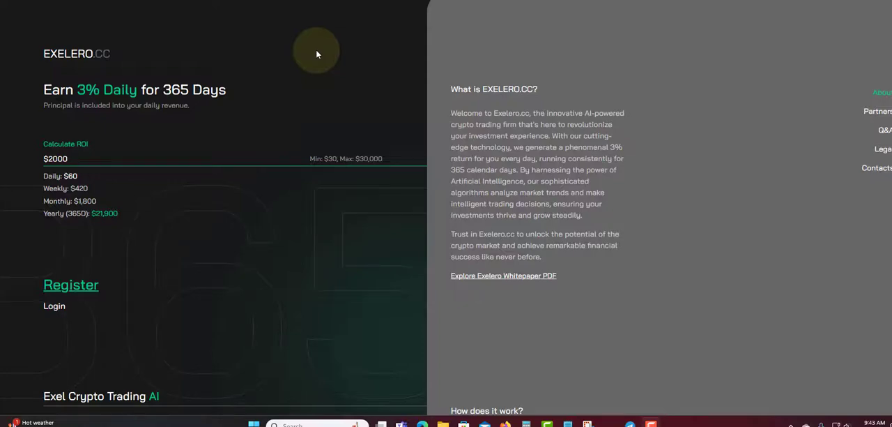
mouse_move(59, 66)
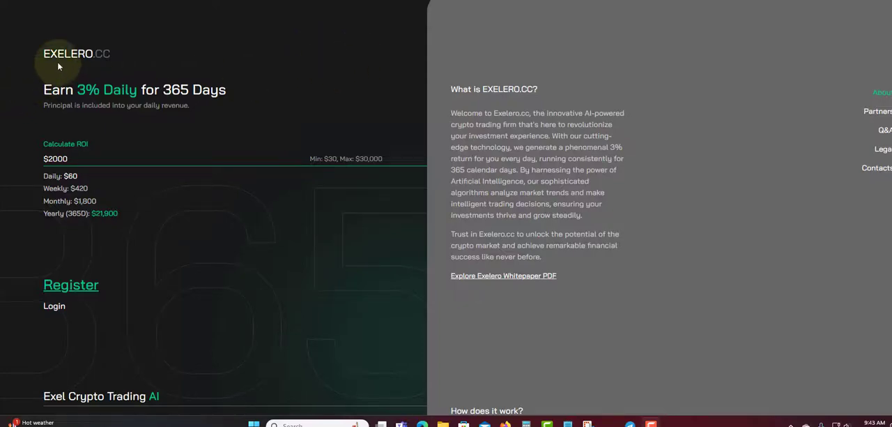
mouse_move(237, 66)
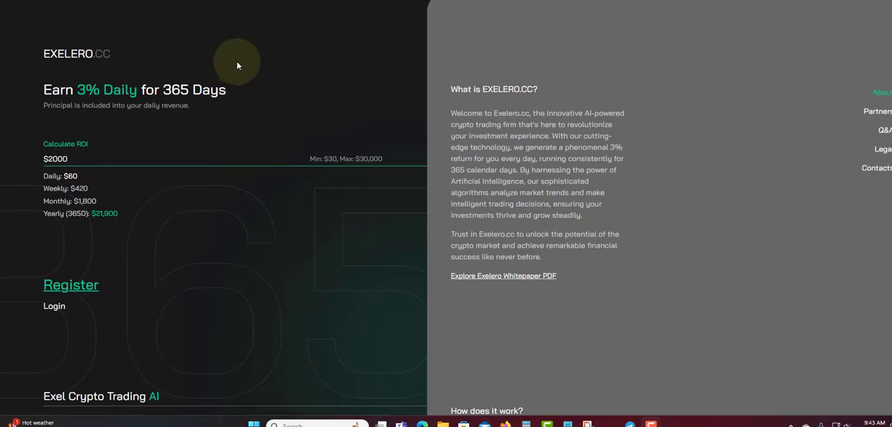
mouse_move(318, 87)
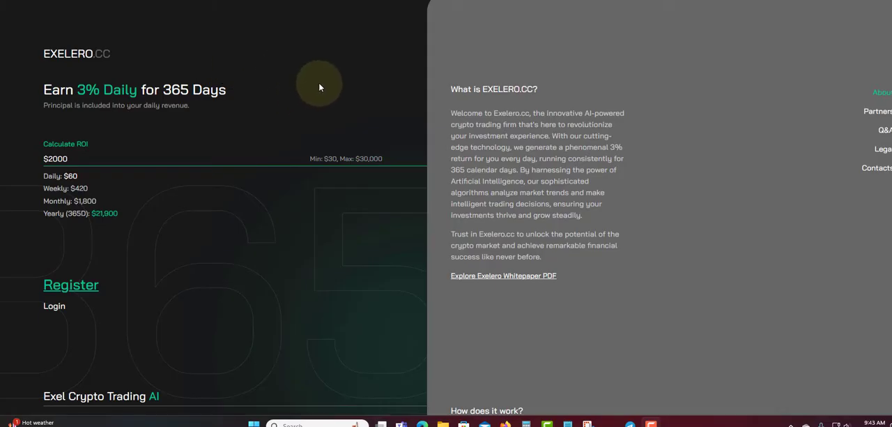
mouse_move(316, 92)
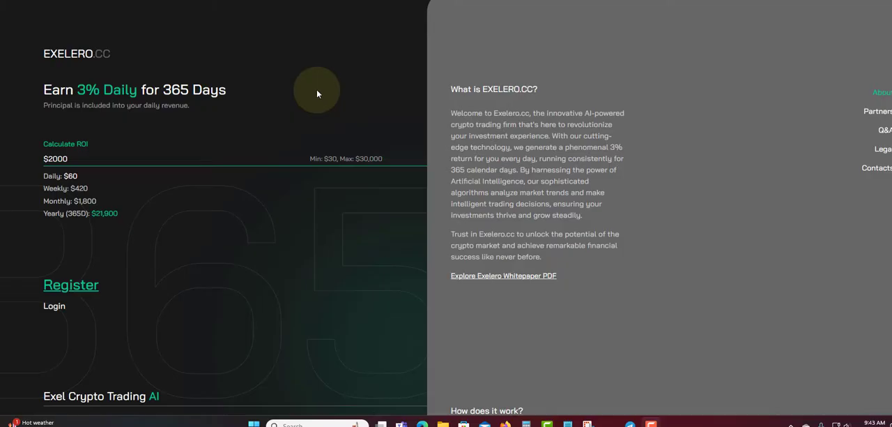
mouse_move(289, 87)
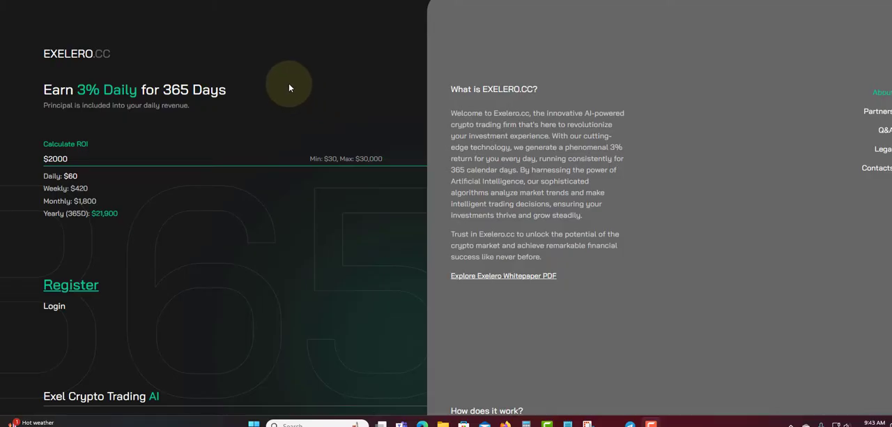
mouse_move(293, 91)
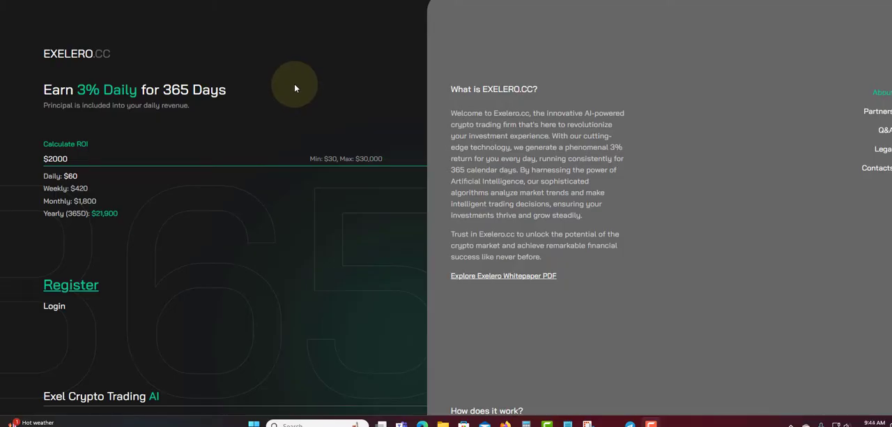
mouse_move(501, 87)
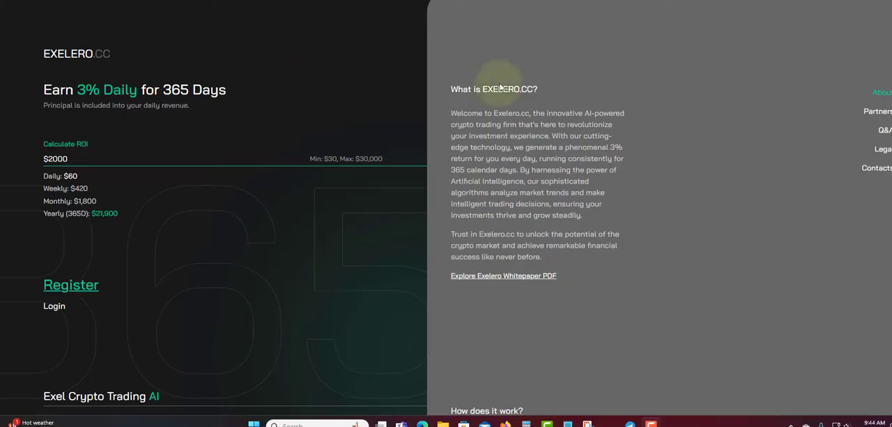
mouse_move(4, 40)
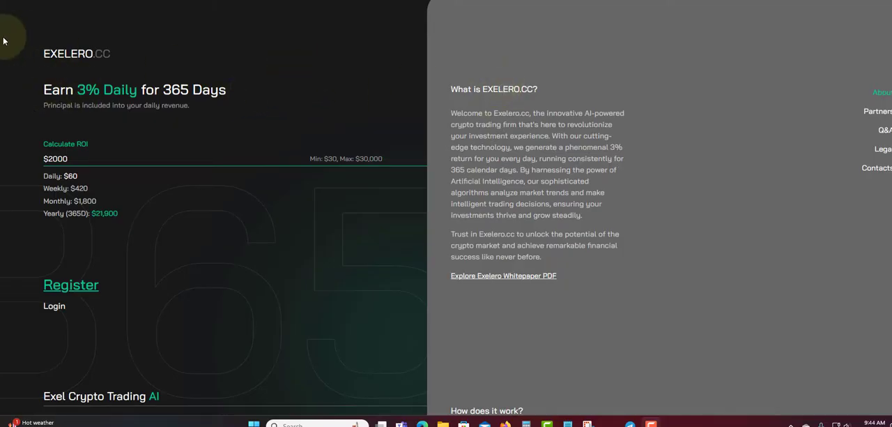
mouse_move(327, 50)
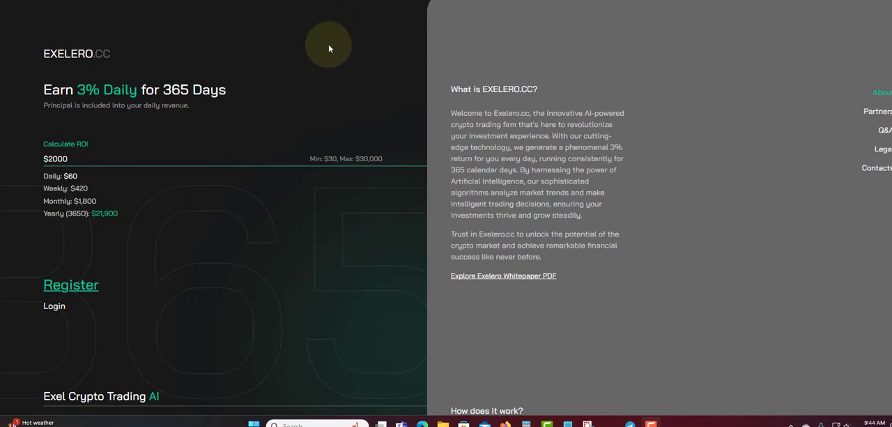
mouse_move(333, 40)
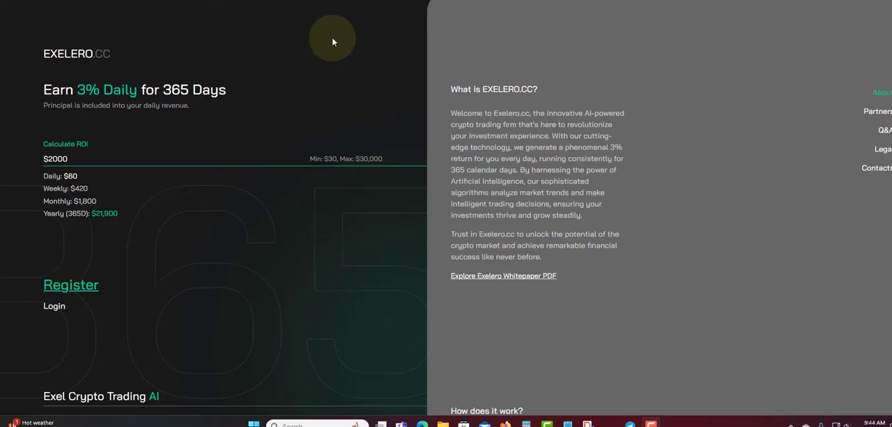
mouse_move(323, 67)
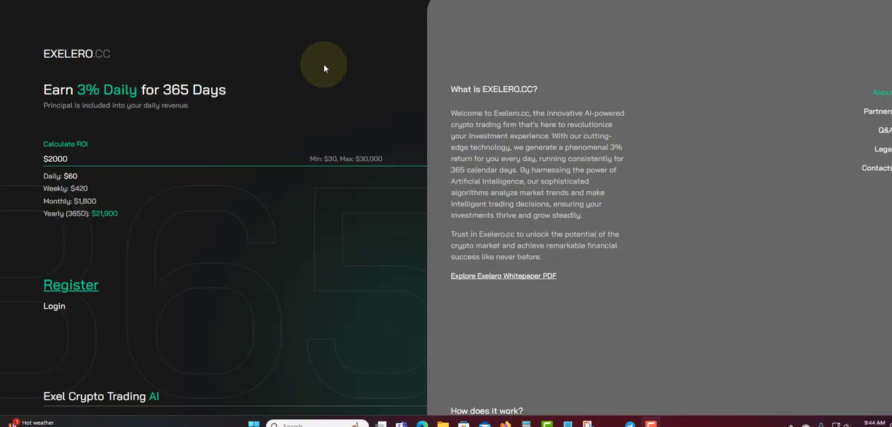
mouse_move(325, 102)
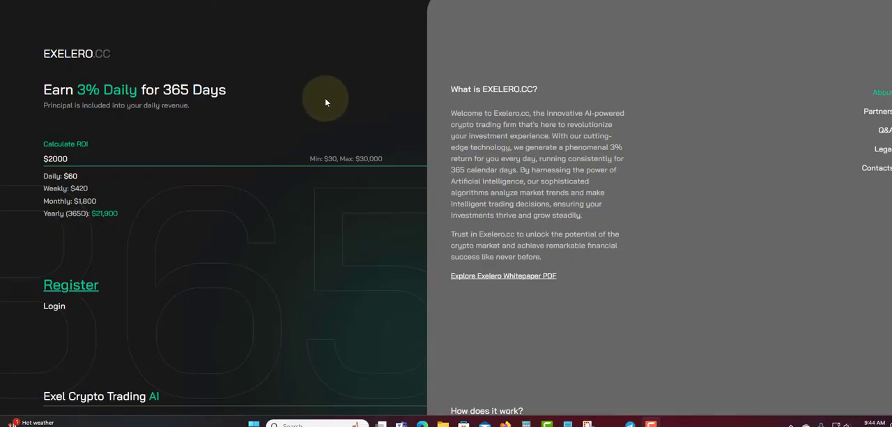
scroll(down, 3)
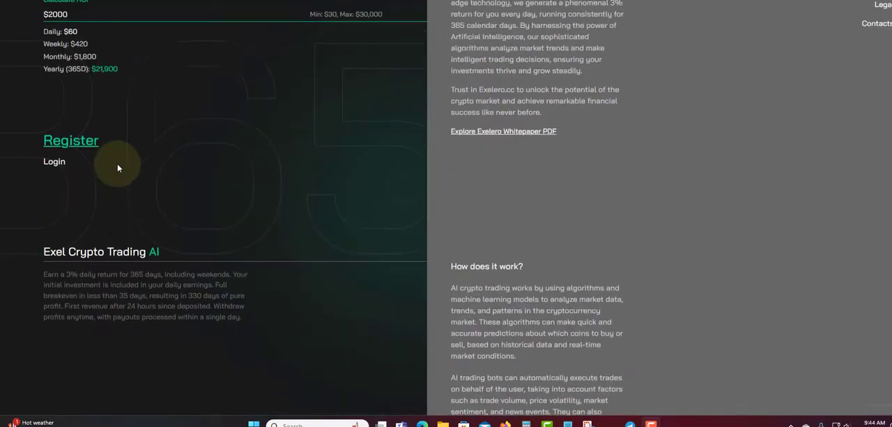
scroll(down, 3)
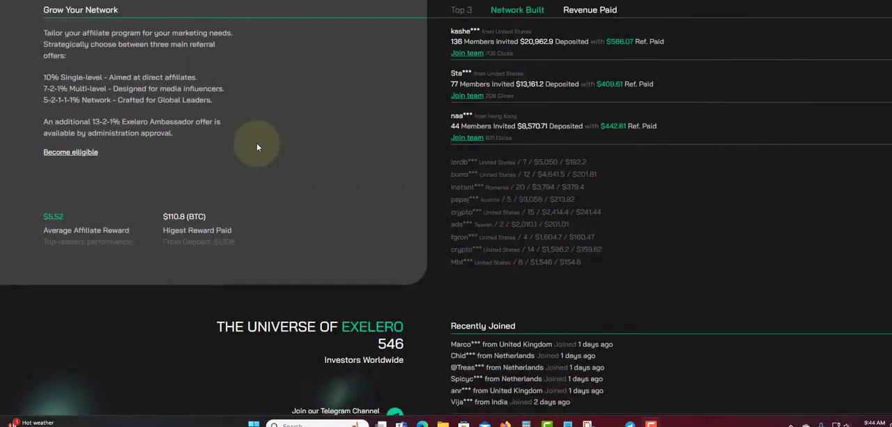
scroll(down, 3)
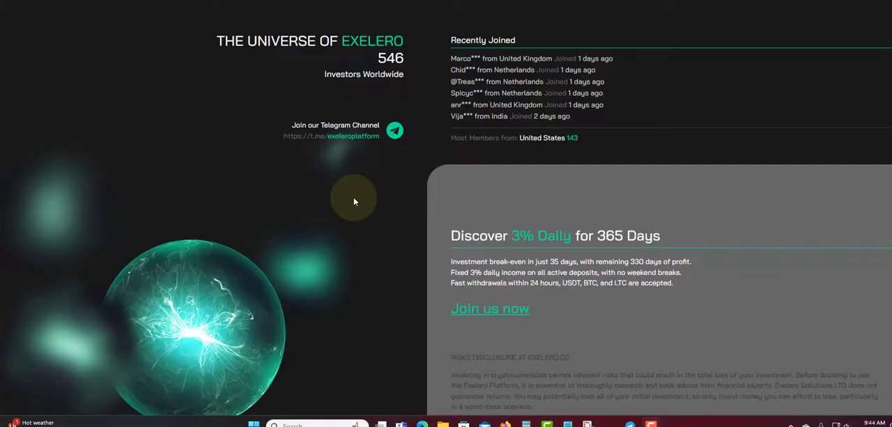
scroll(down, 3)
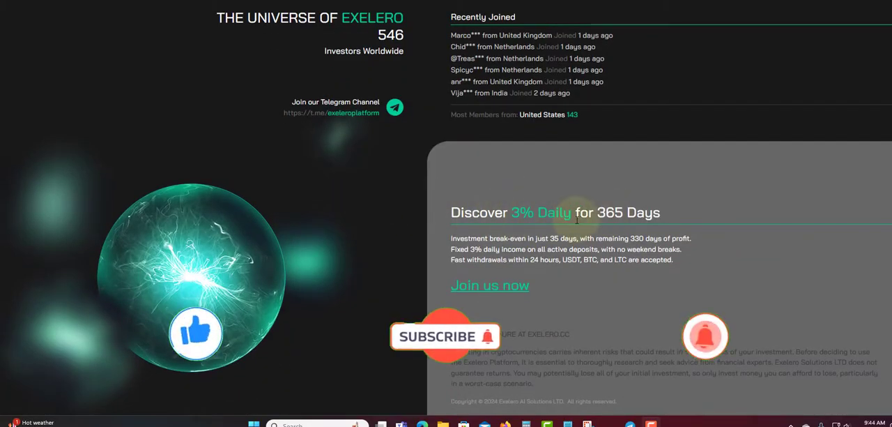
scroll(up, 3)
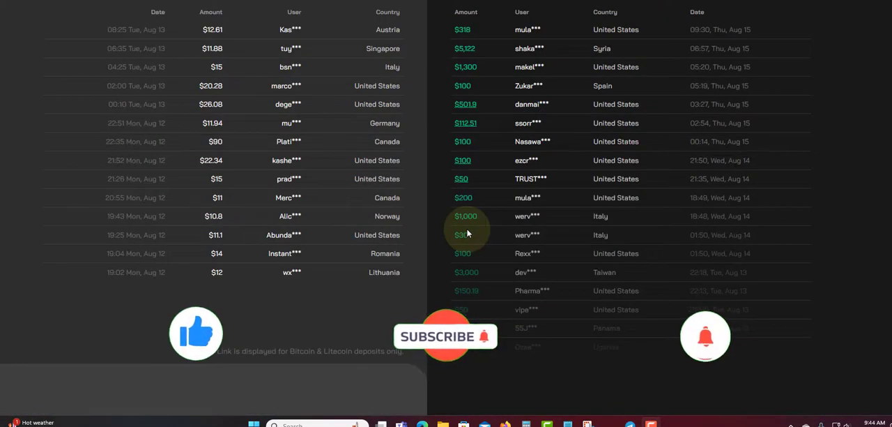
scroll(up, 3)
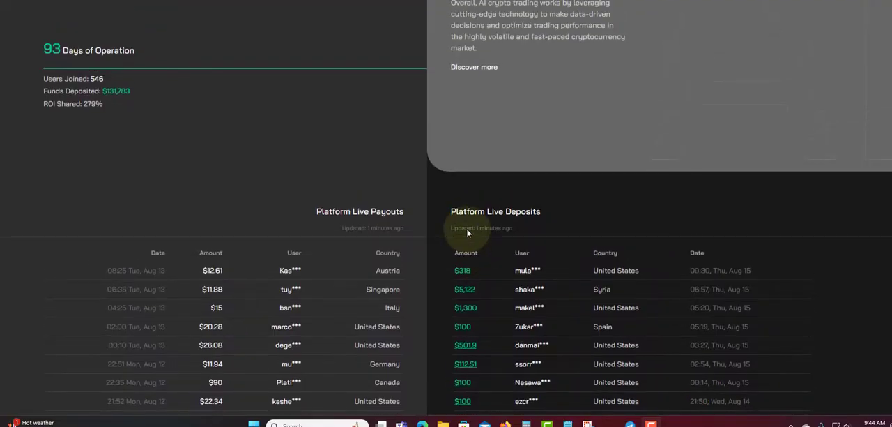
scroll(up, 3)
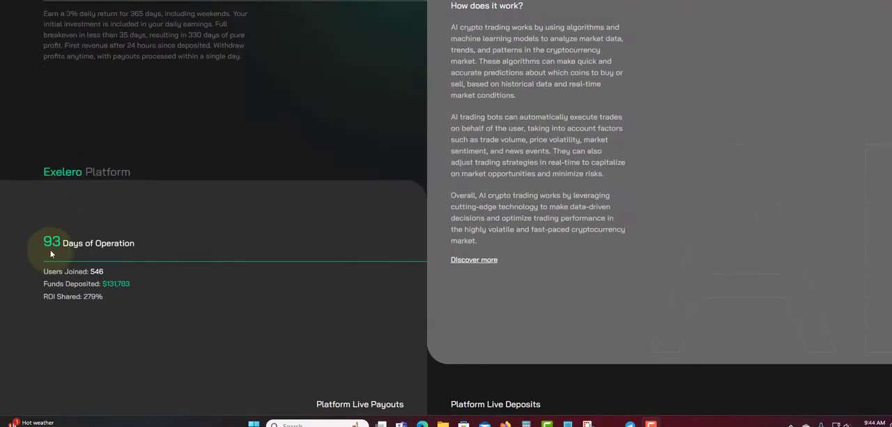
mouse_move(728, 37)
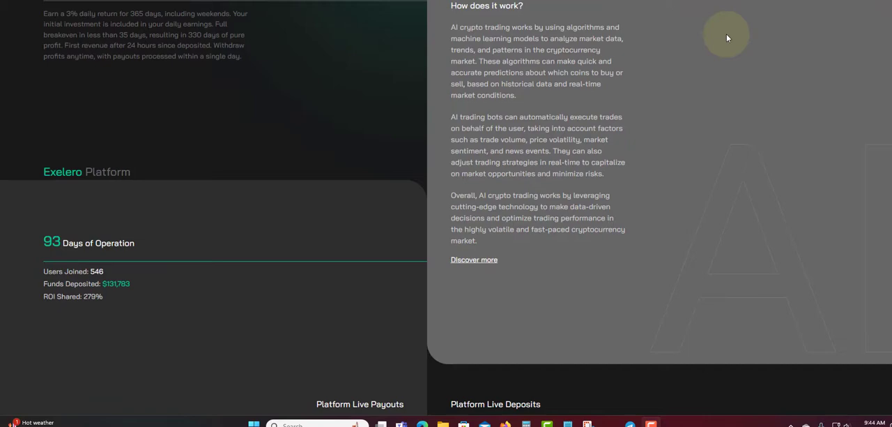
mouse_move(635, 149)
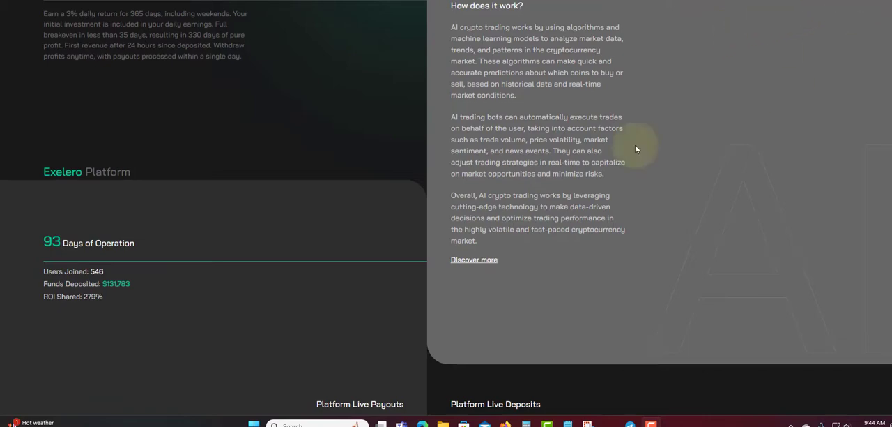
mouse_move(147, 244)
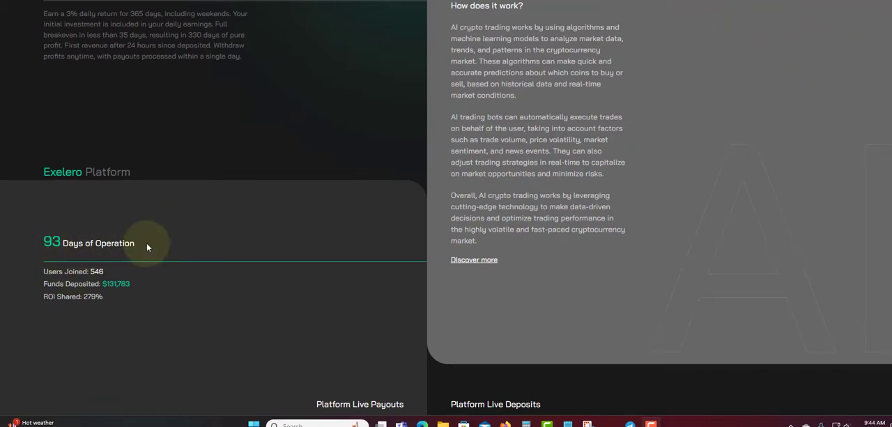
mouse_move(95, 276)
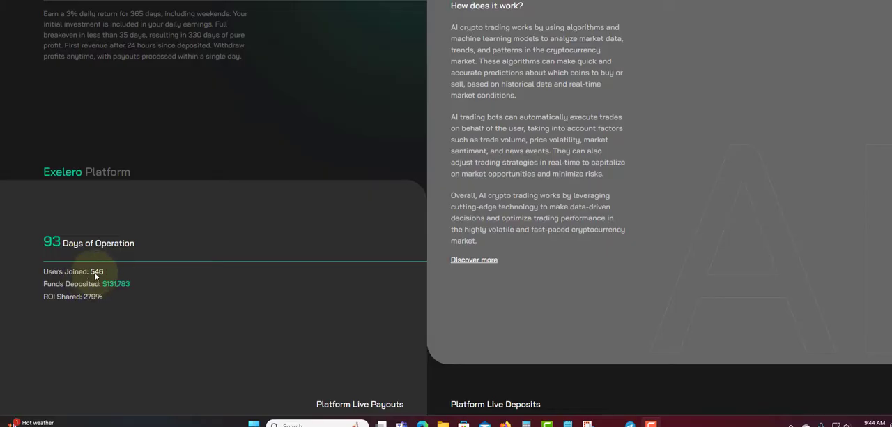
mouse_move(116, 294)
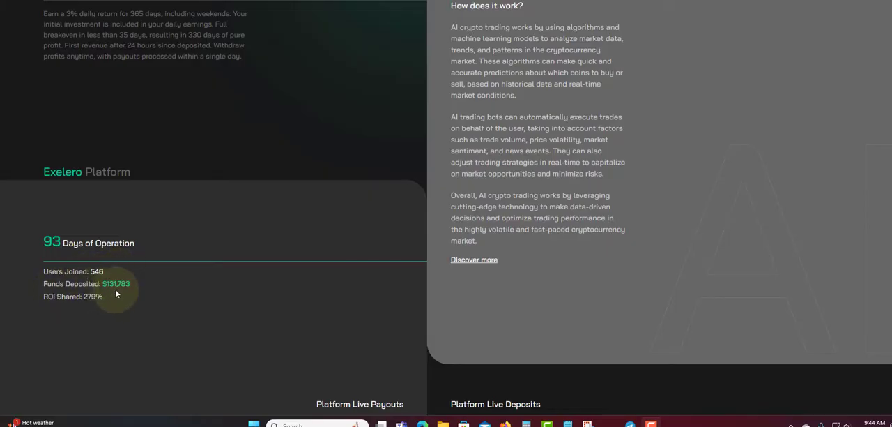
mouse_move(129, 289)
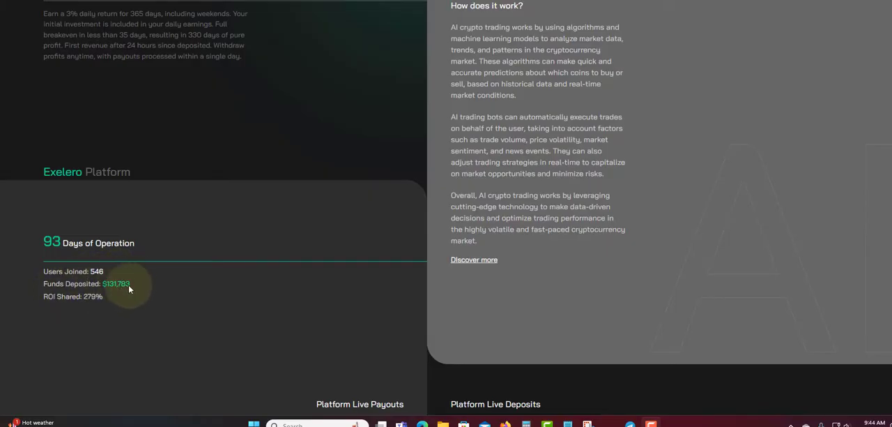
scroll(up, 3)
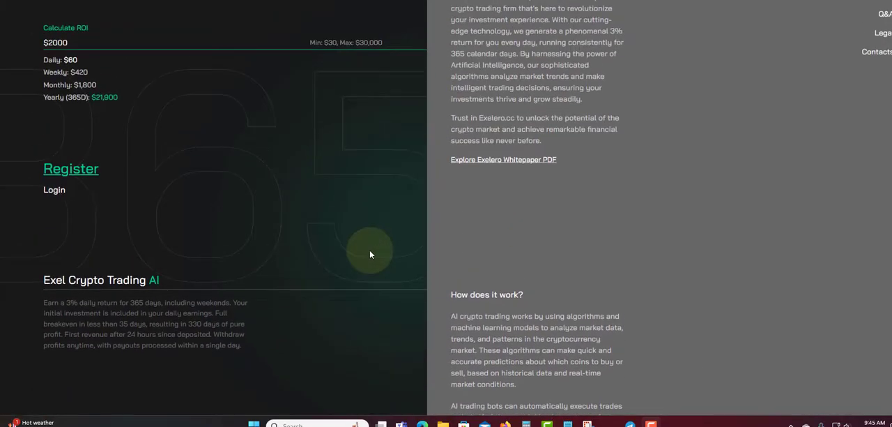
scroll(up, 3)
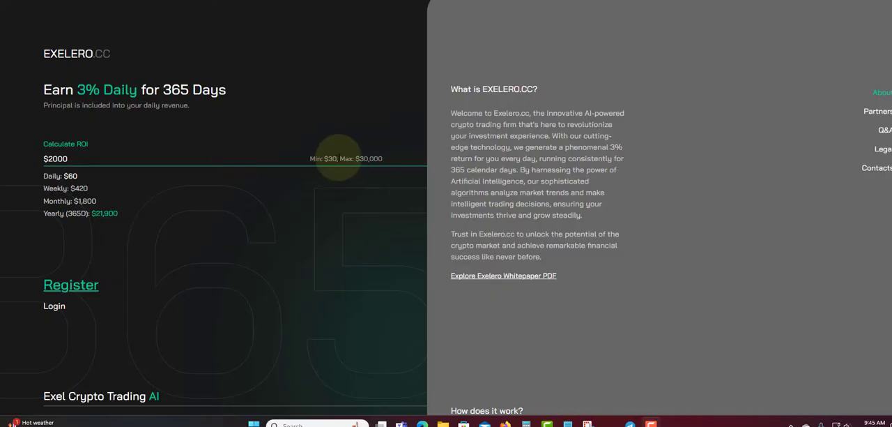
mouse_move(382, 153)
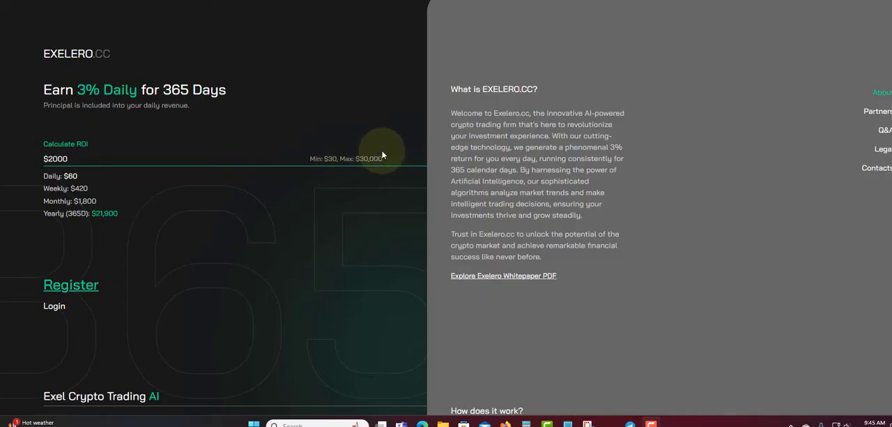
mouse_move(389, 145)
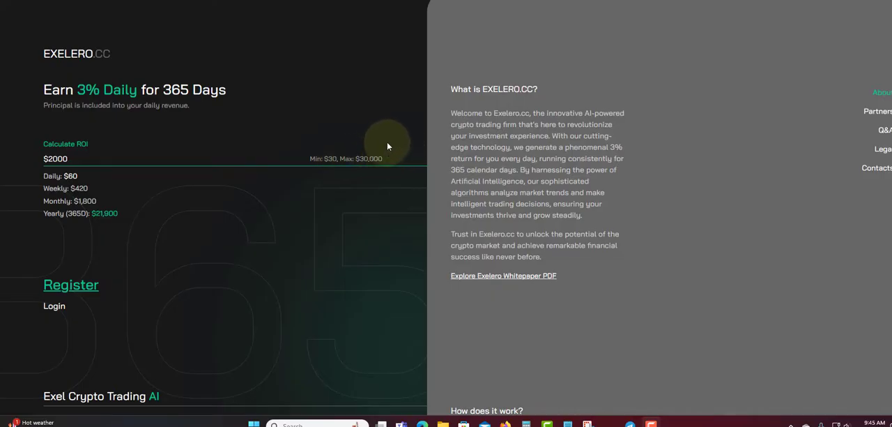
mouse_move(303, 195)
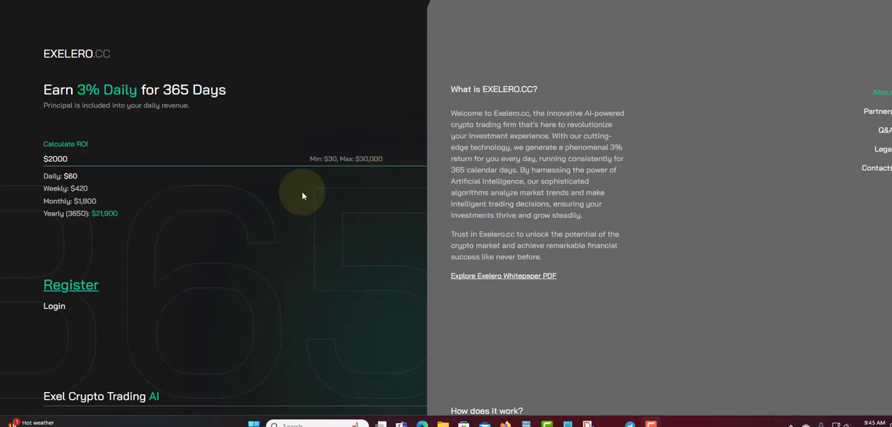
mouse_move(125, 195)
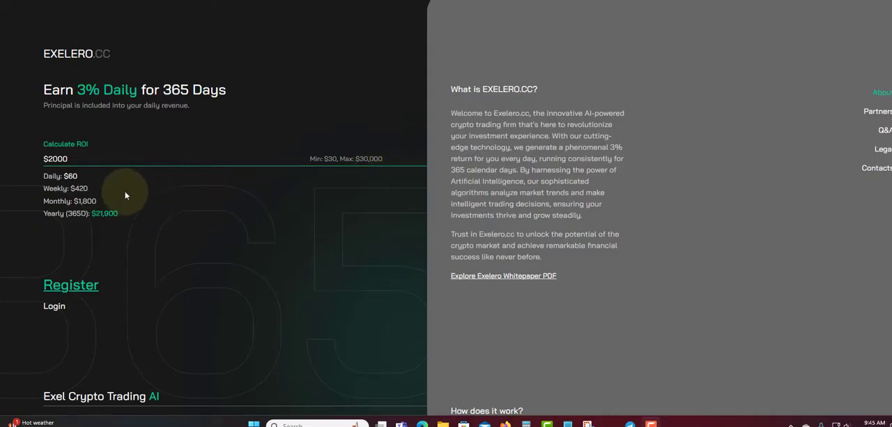
scroll(down, 3)
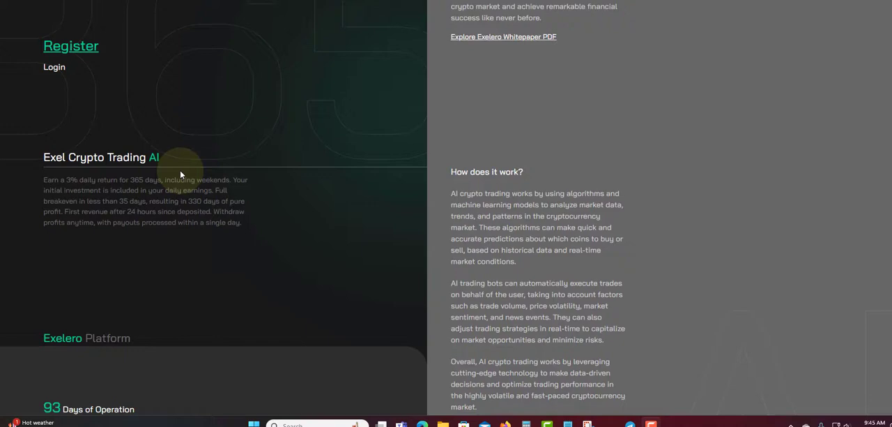
scroll(down, 3)
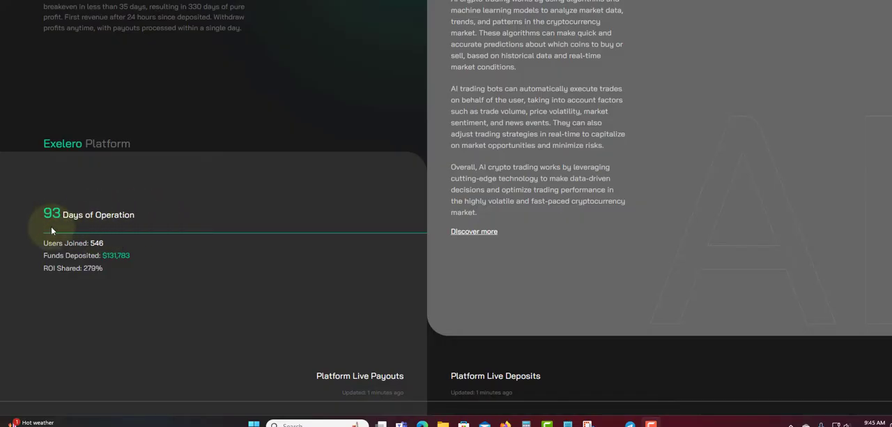
scroll(up, 3)
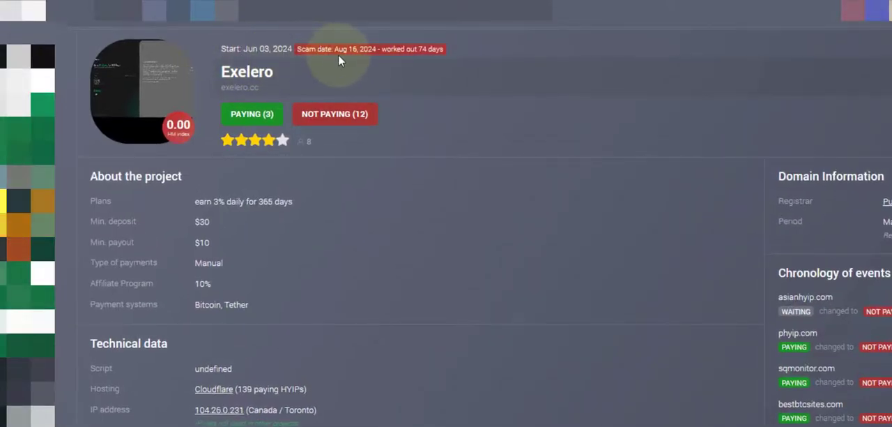
mouse_move(352, 54)
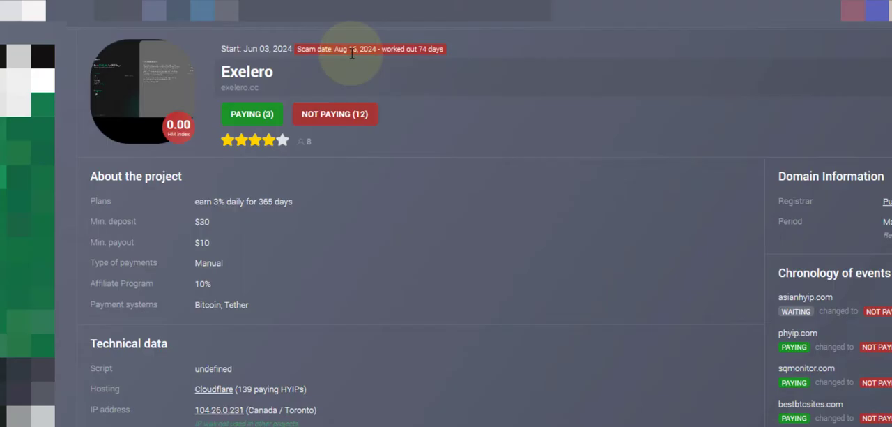
mouse_move(430, 61)
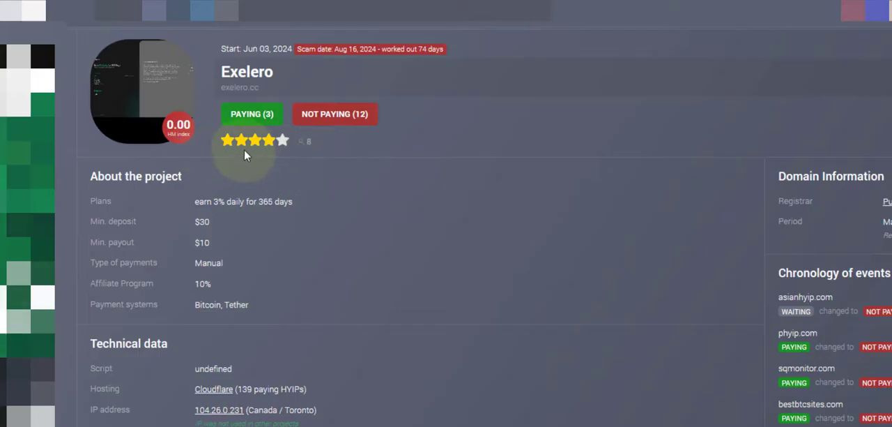
mouse_move(418, 60)
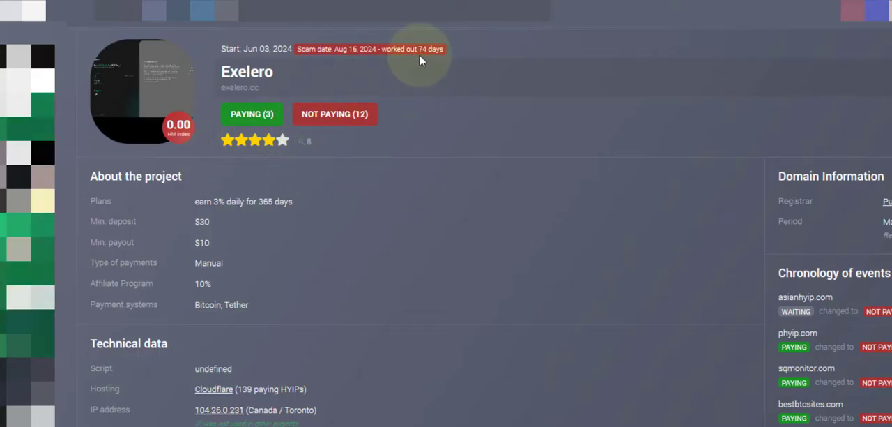
mouse_move(312, 232)
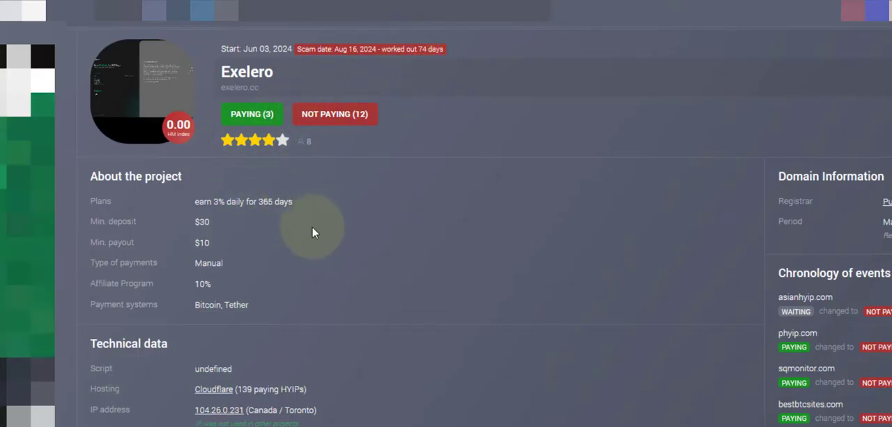
mouse_move(115, 297)
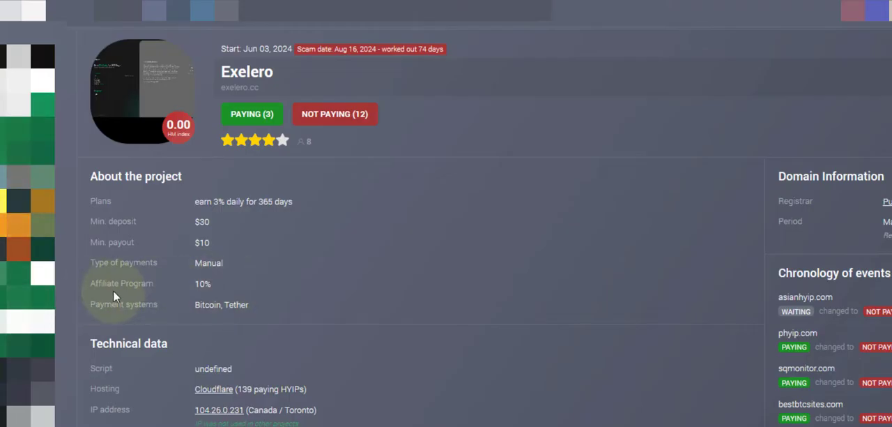
mouse_move(184, 277)
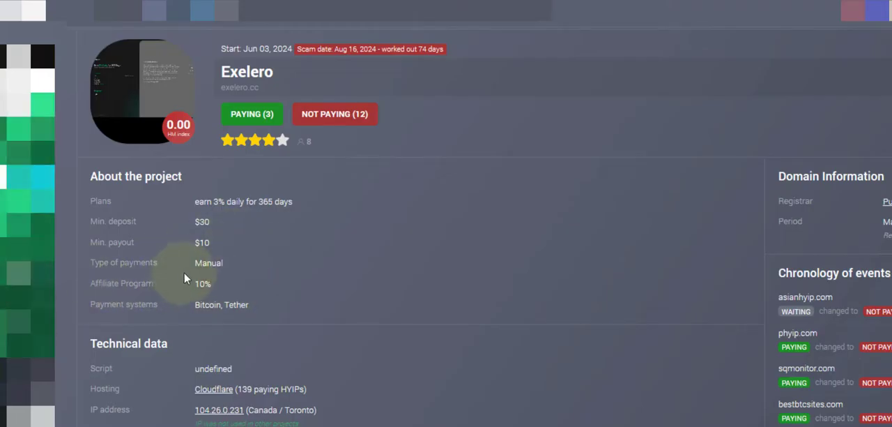
mouse_move(253, 204)
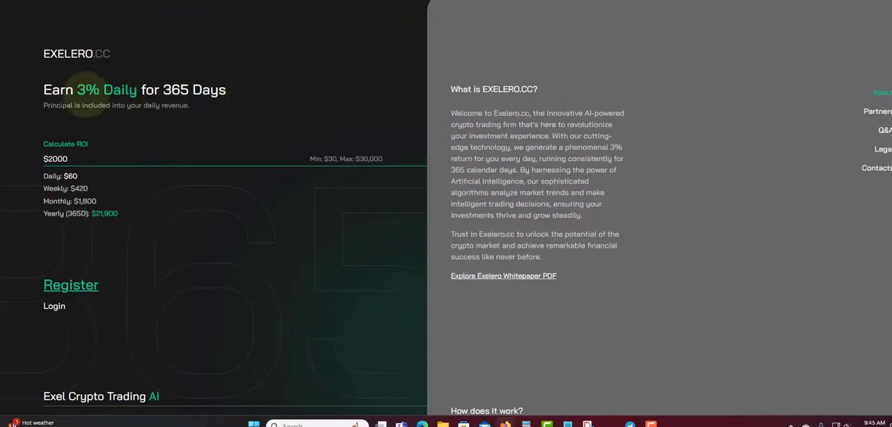
mouse_move(323, 112)
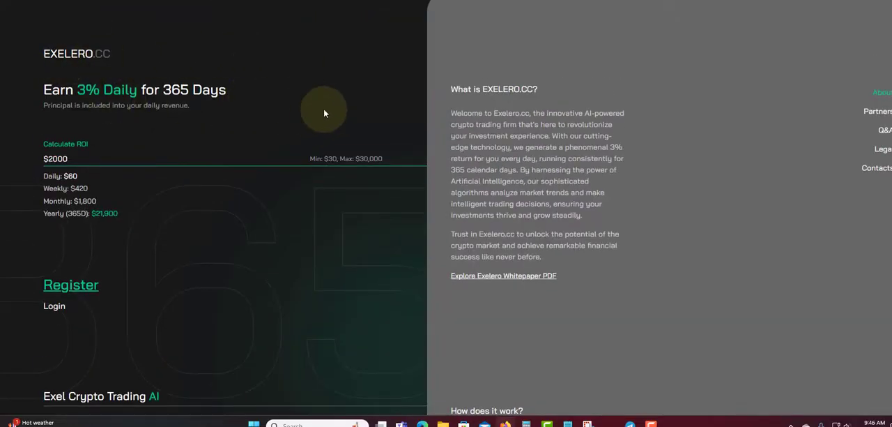